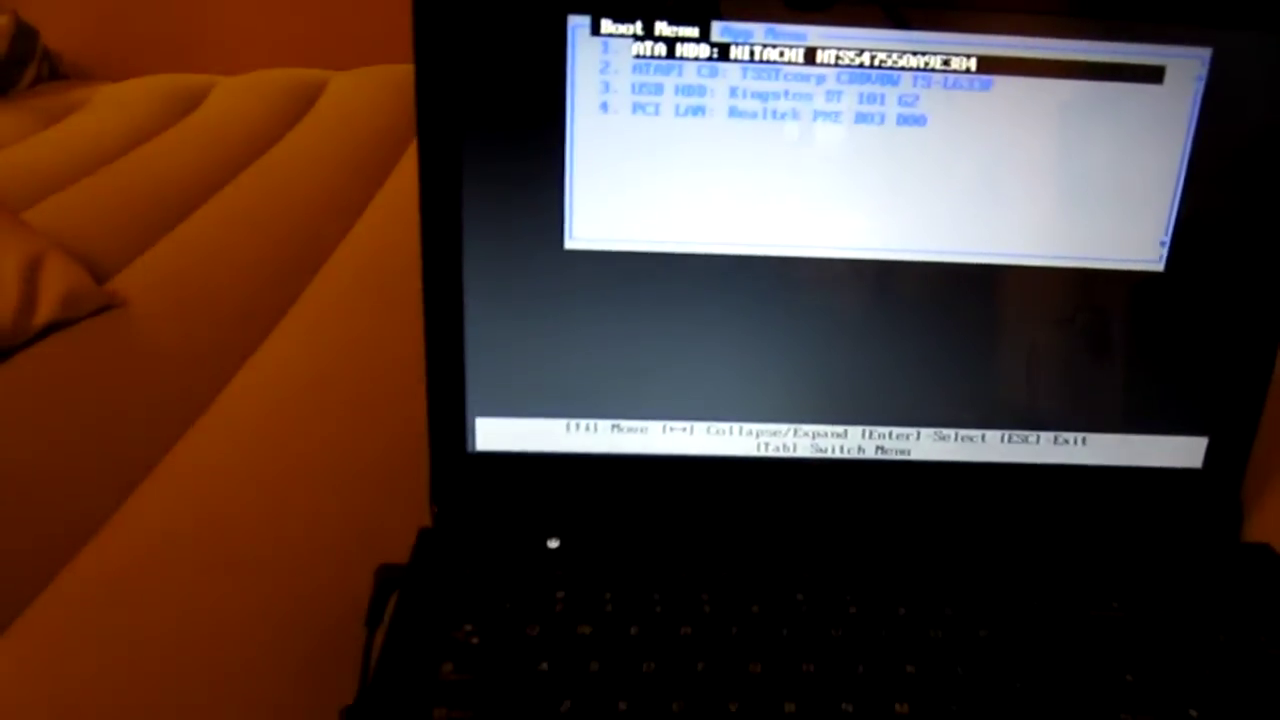
# Step: Move the Boot Menu highlight past the optical drive to USB HDD: Kingston DT 101 G2
pyautogui.press('Down')
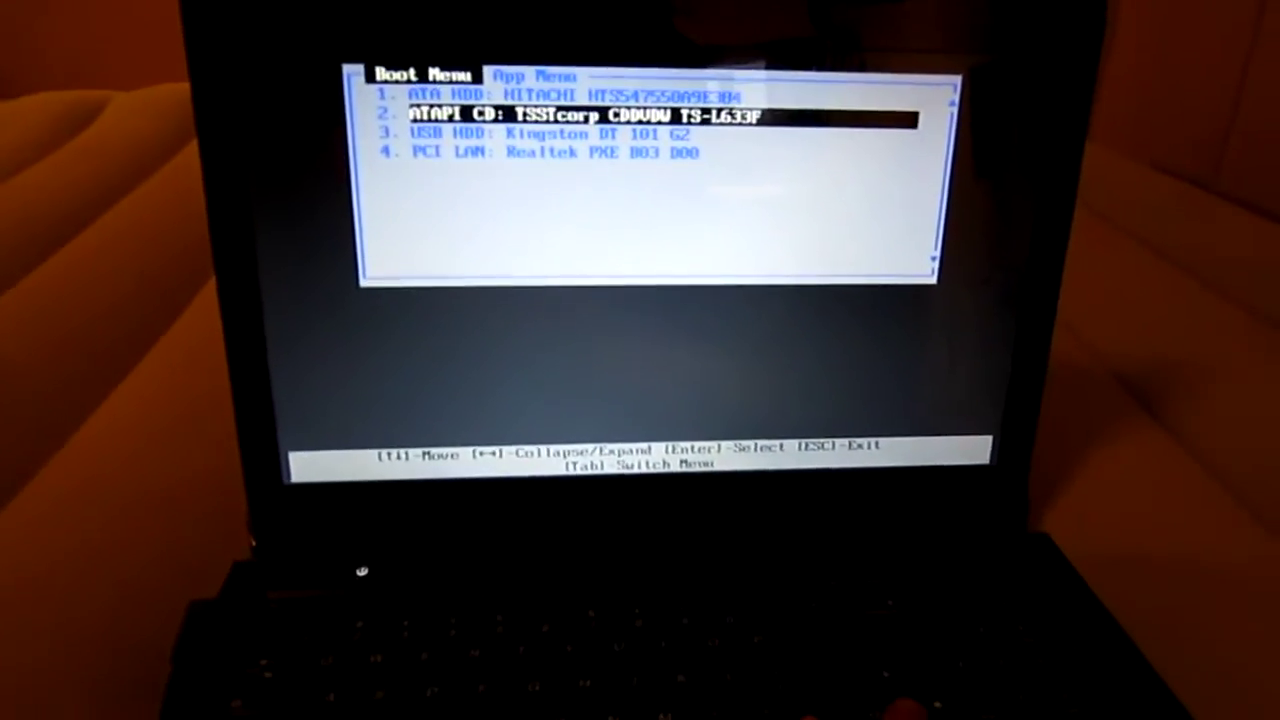
pyautogui.press('Down')
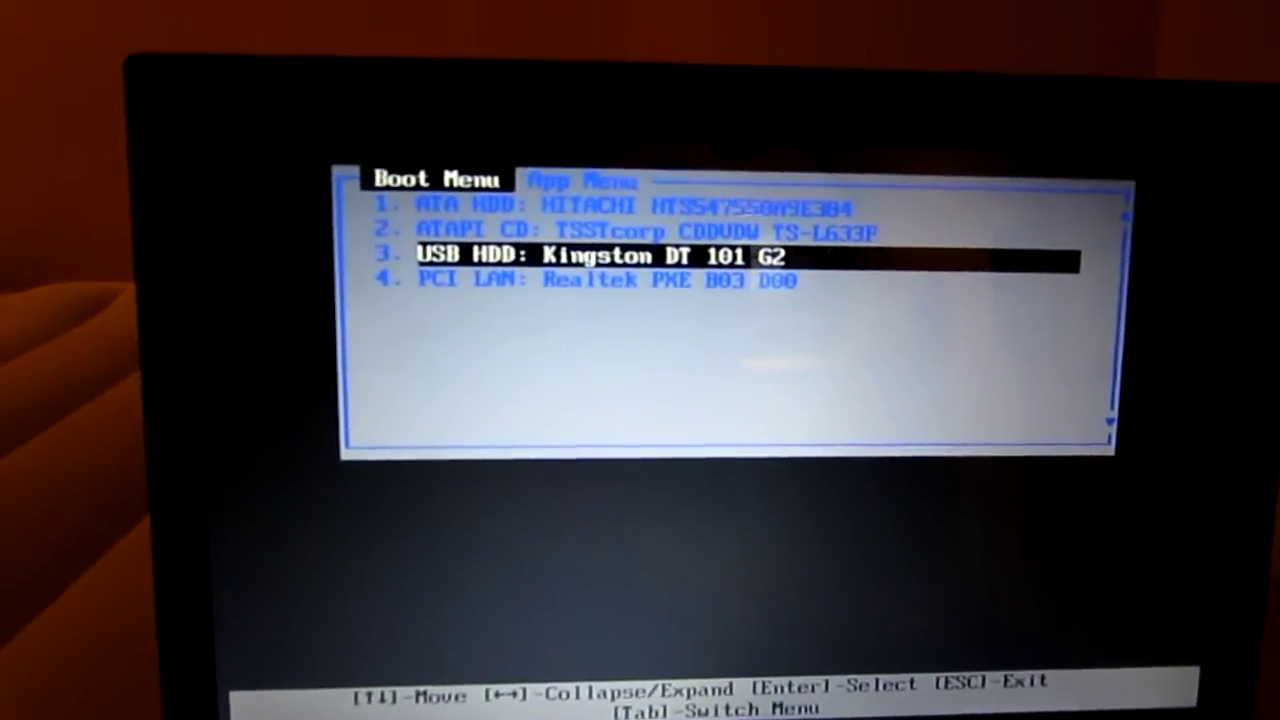